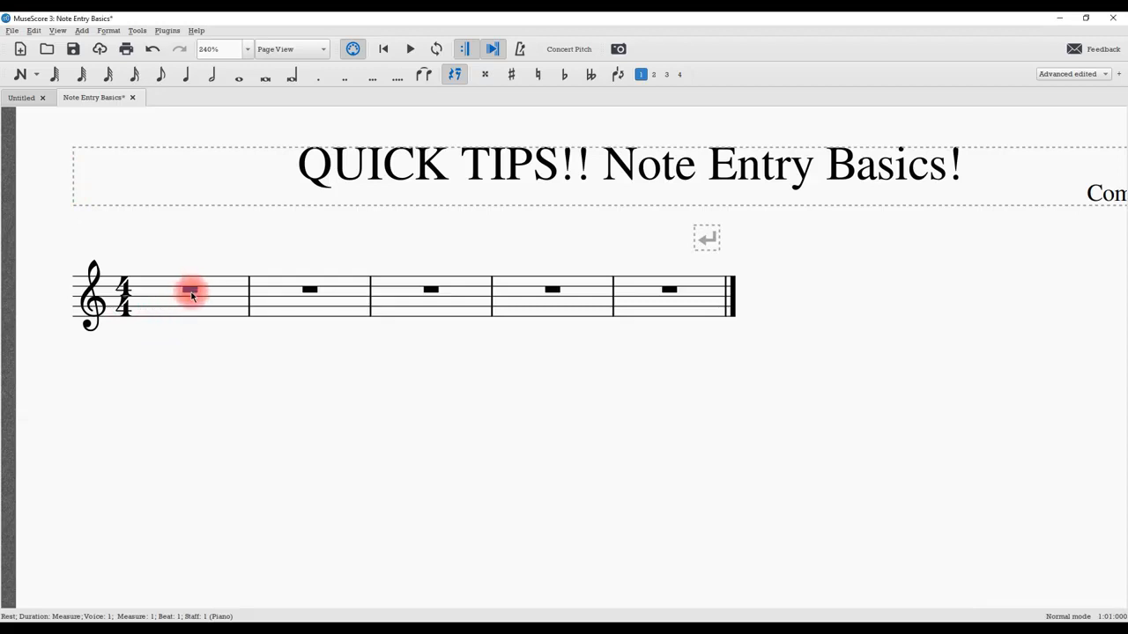
Step: Enter note input mode (N) to fill measure one with four quarter notes
key("n")
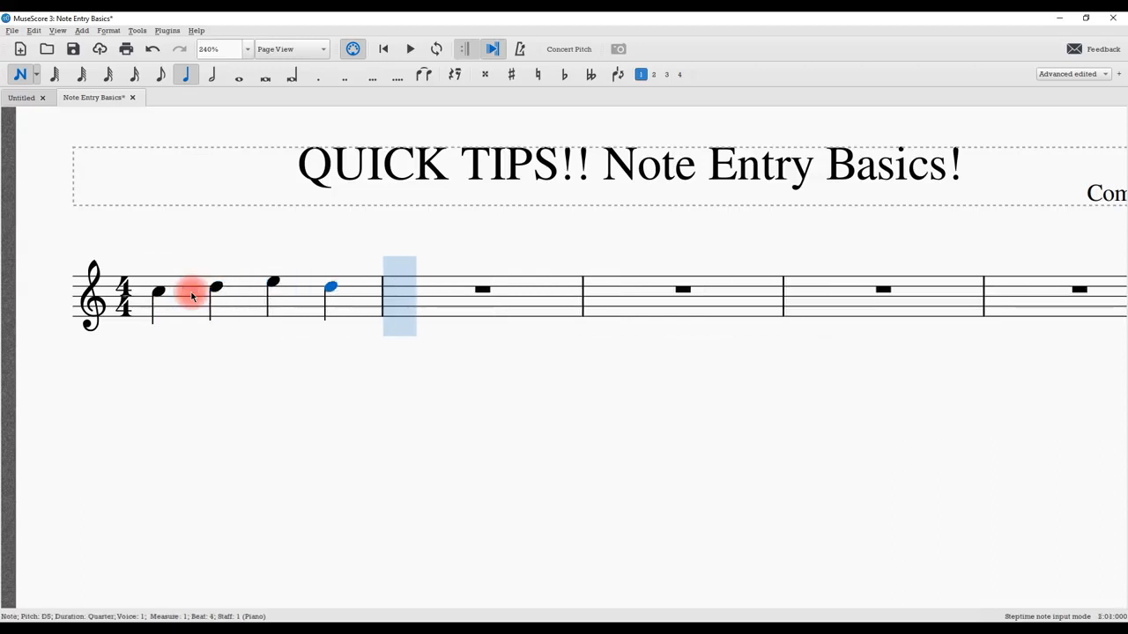
Step: Begin measure one with an eighth note and eighth rest before the quarter notes
key("n")
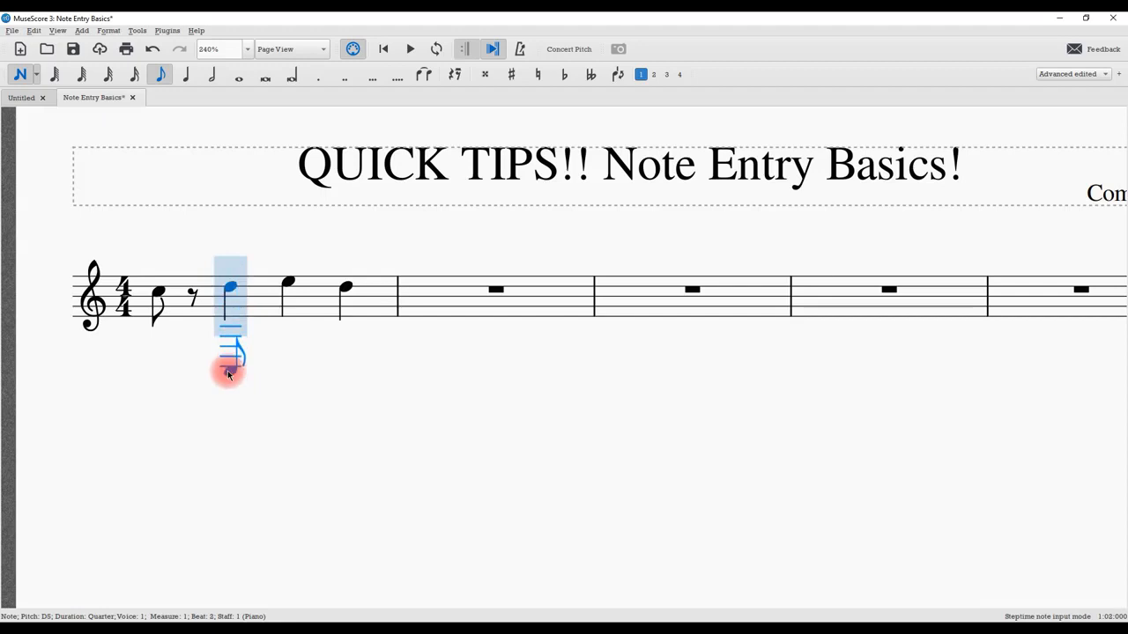
left_click(186, 74)
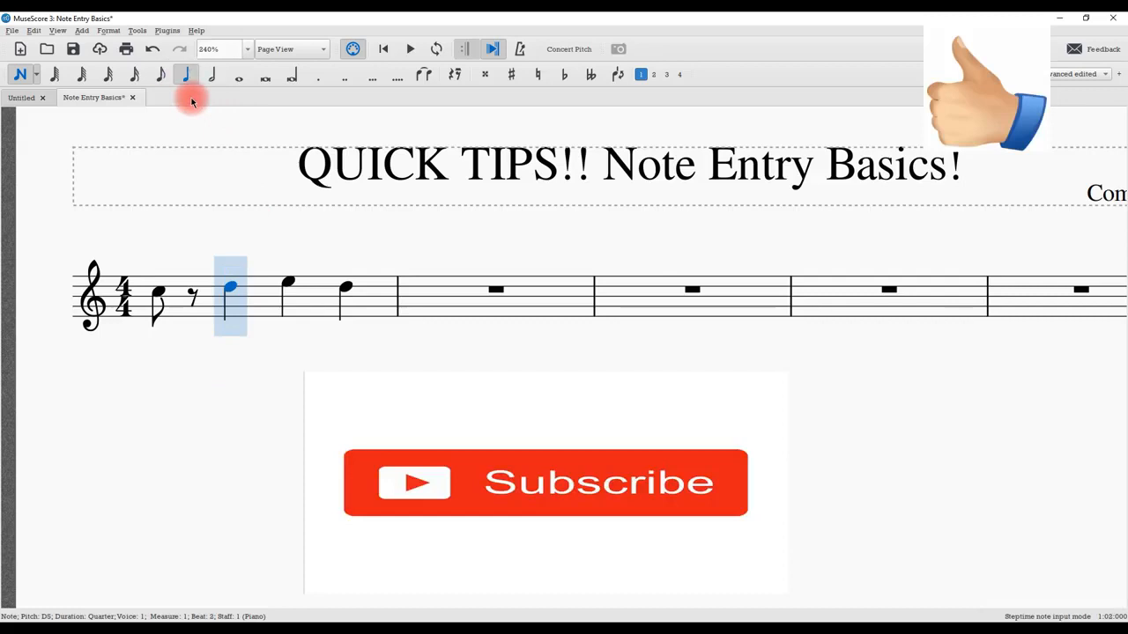
left_click(158, 74)
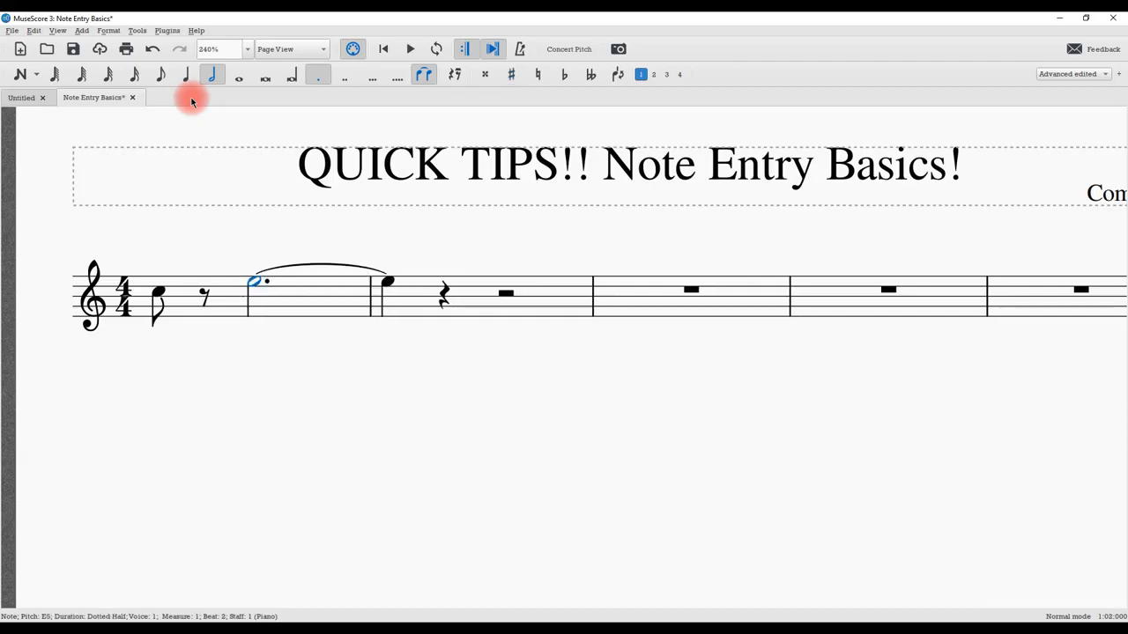
Step: Make the second note a dotted half tied over the barline, then a quarter rest
left_click(564, 74)
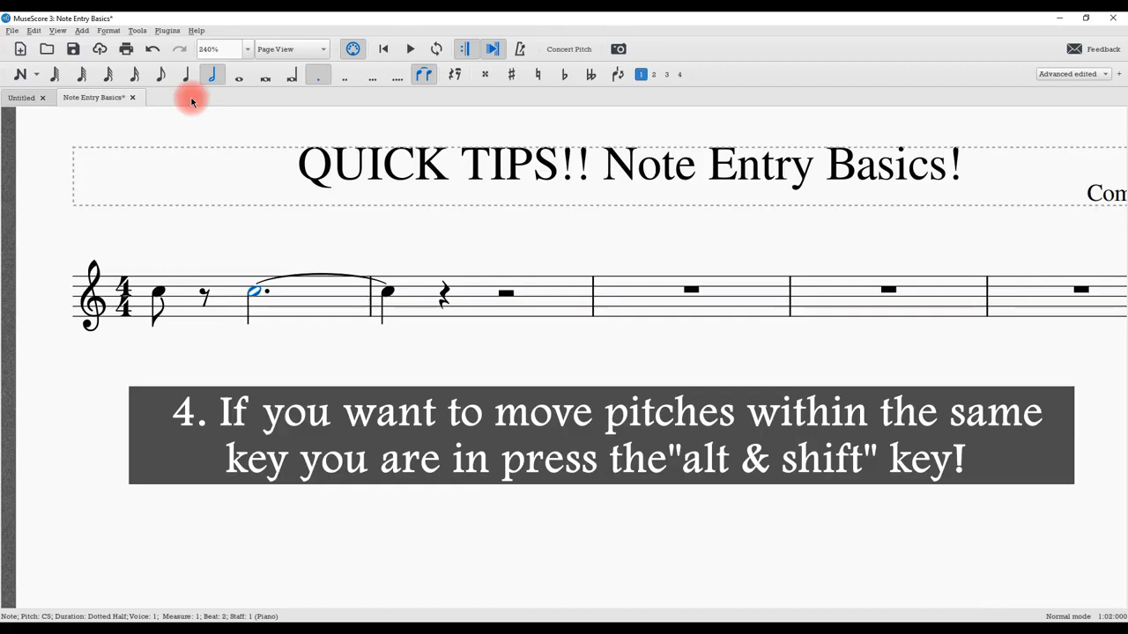
key("Up")
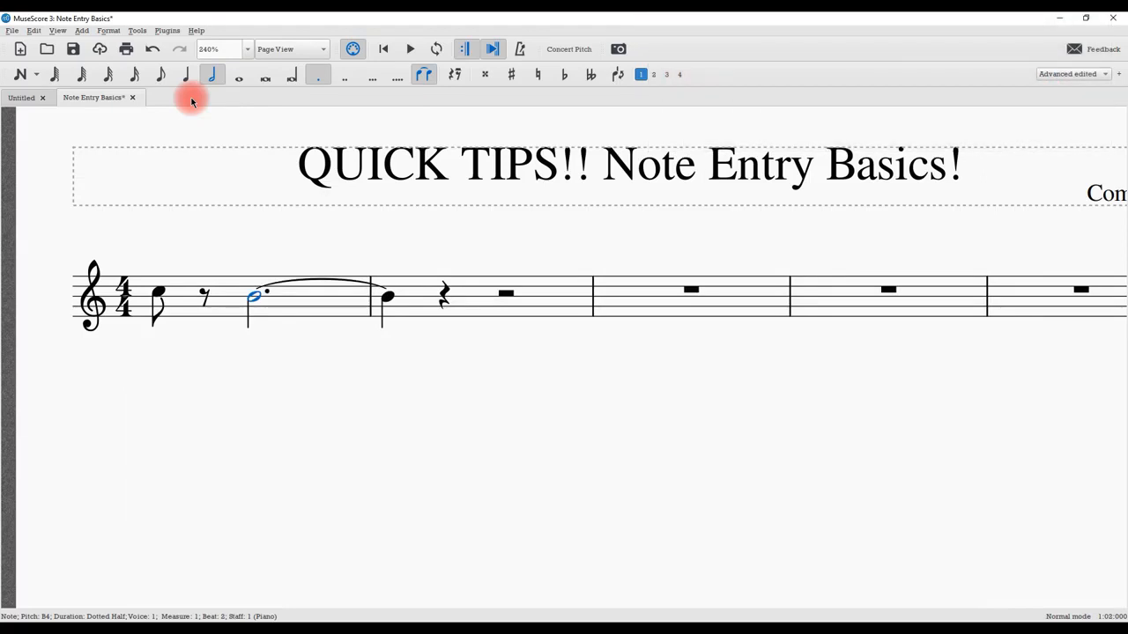
left_click(690, 289)
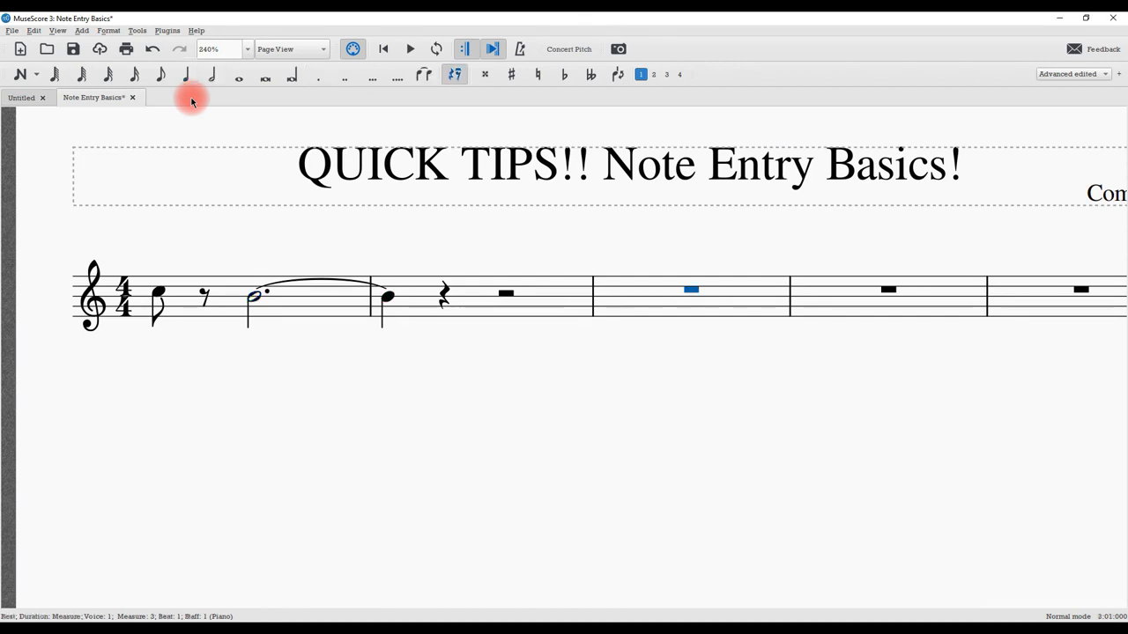